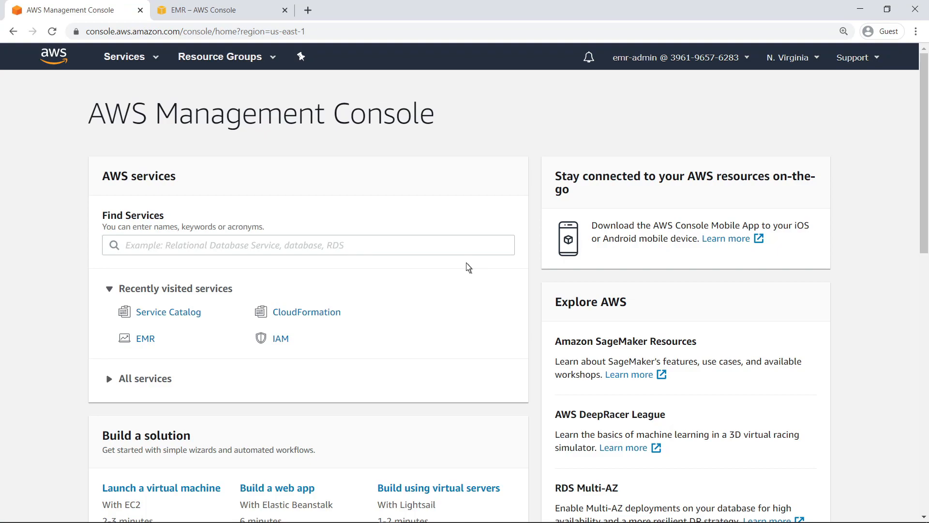
pyautogui.moveTo(253, 310)
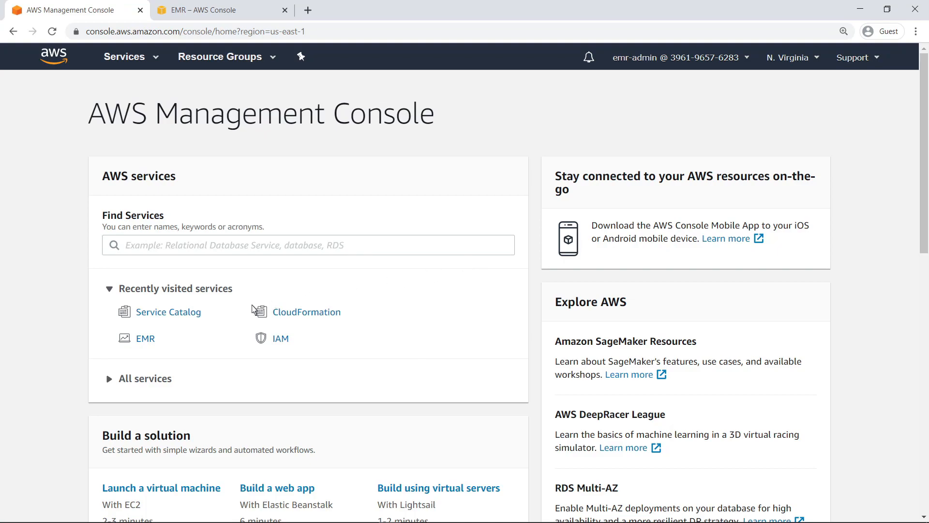
# - Reach the Data Engineering Stack portfolio's products list showing Default EMR and EMR ETL Engine
pyautogui.click(167, 311)
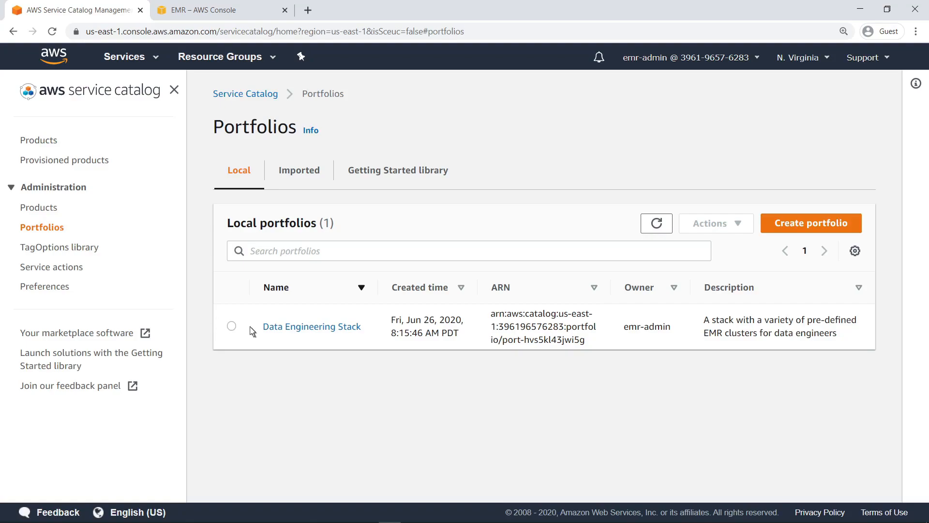
pyautogui.click(312, 326)
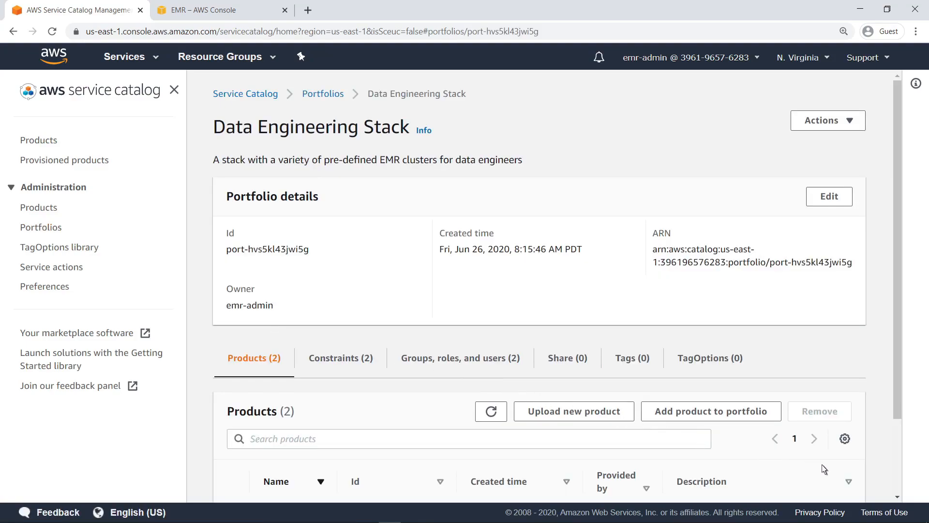
pyautogui.scroll(-3)
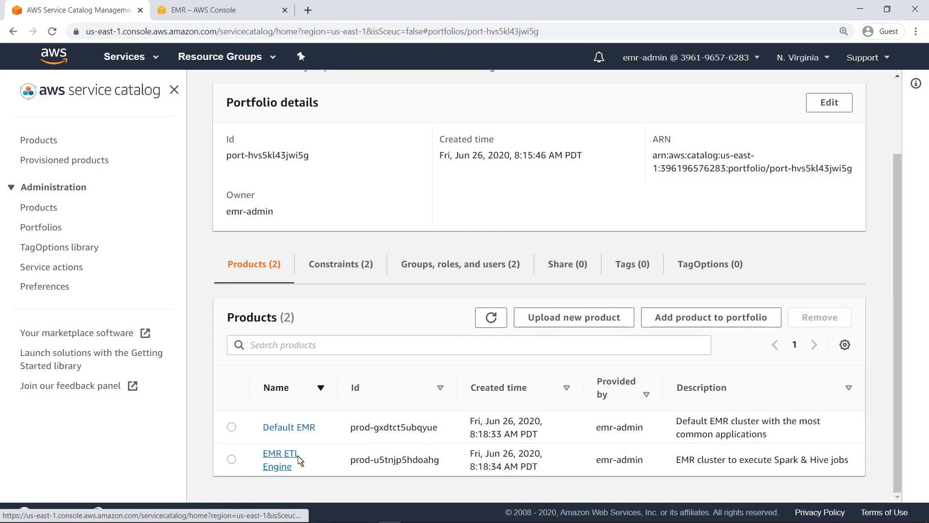
# - Review the EMR ETL Engine product details down to its product versions
pyautogui.click(279, 459)
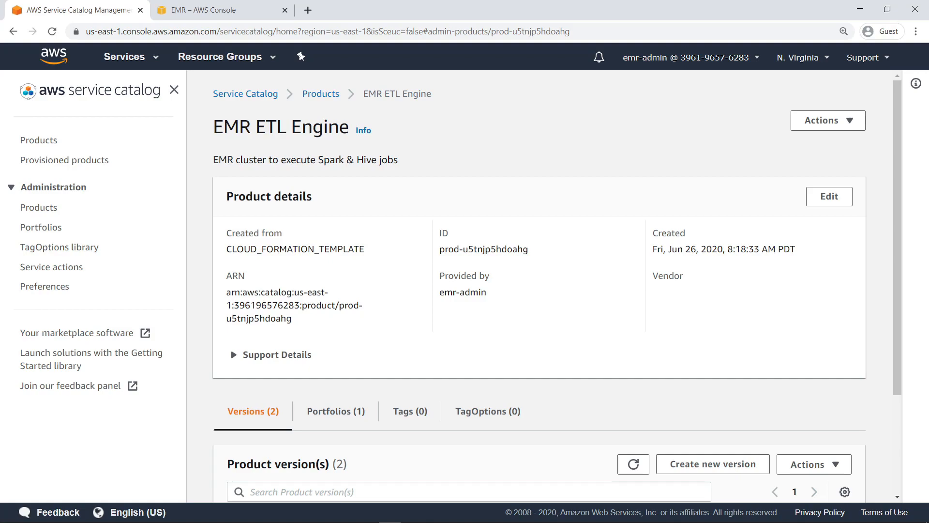
pyautogui.moveTo(302, 461)
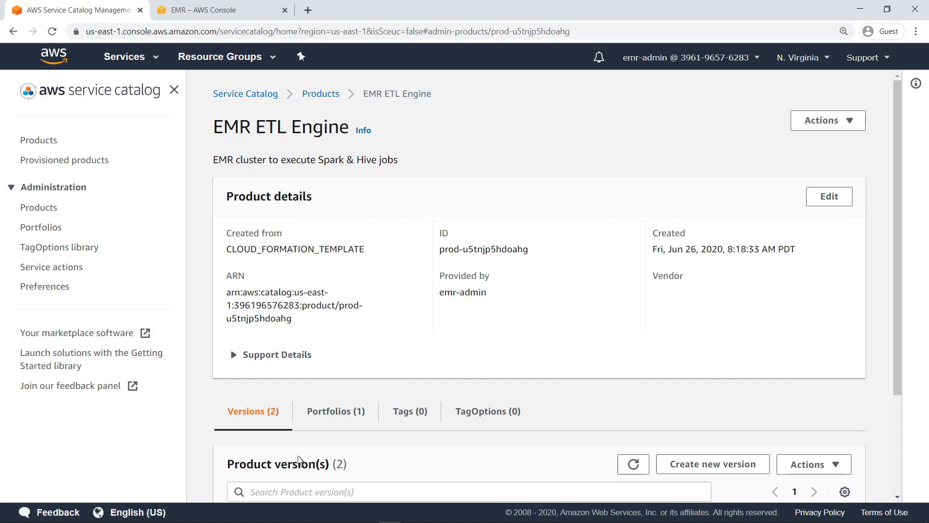
pyautogui.scroll(-3)
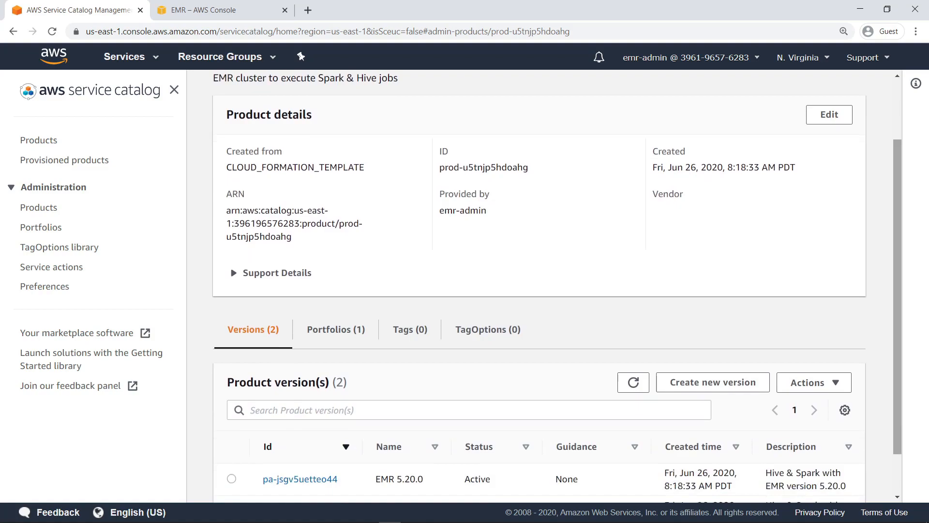
pyautogui.scroll(-3)
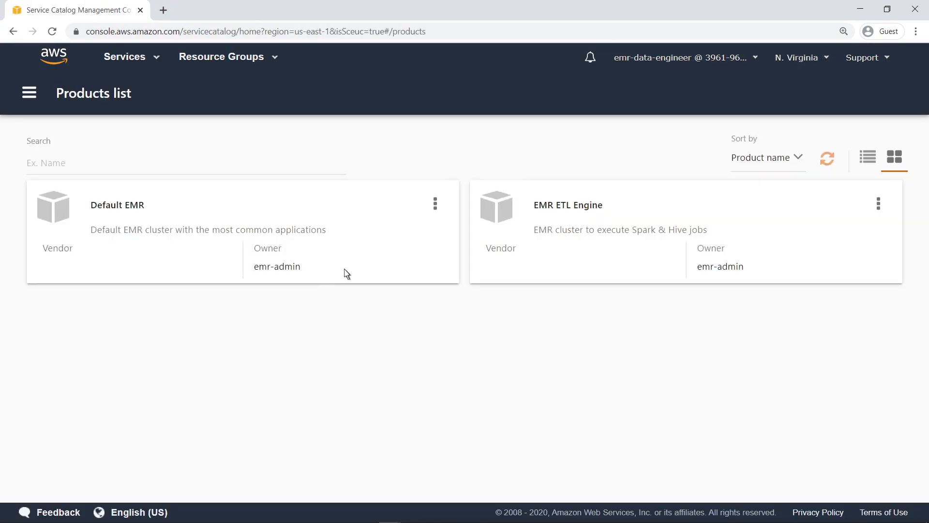
# - Launch EMR ETL Engine as provisioned product EMRETL using version EMR 5.29.0
pyautogui.click(567, 205)
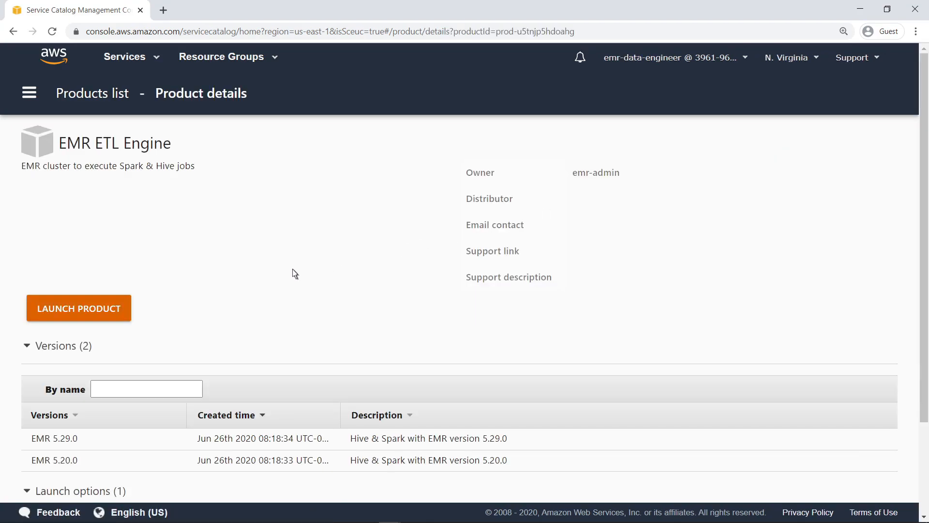
pyautogui.click(79, 307)
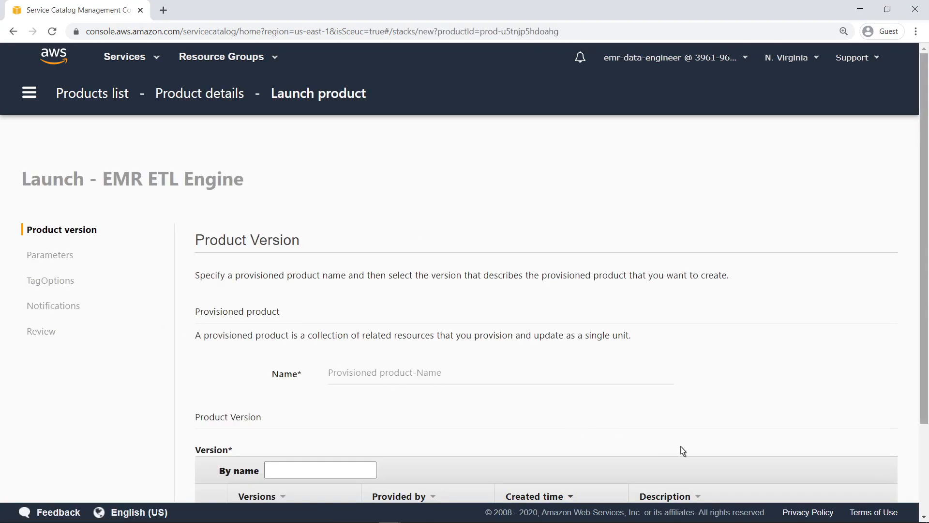
pyautogui.scroll(-3)
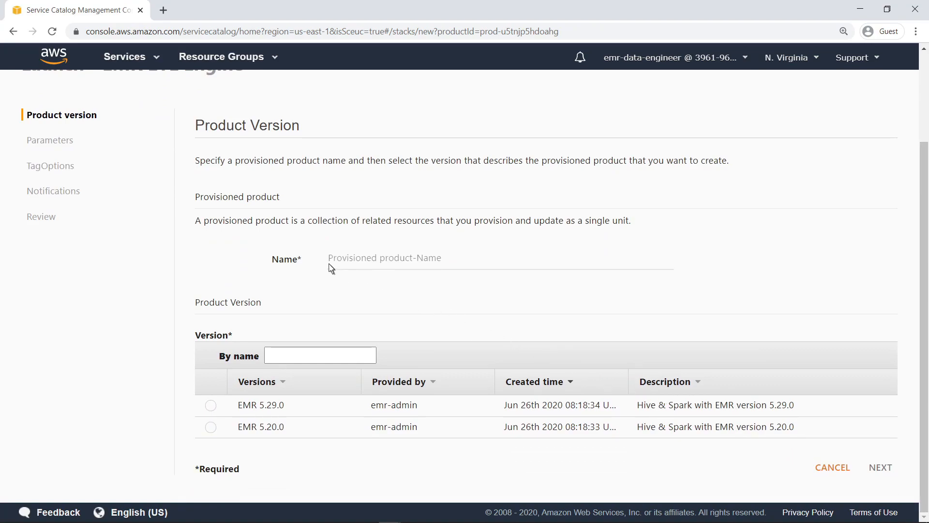
pyautogui.write('EMRETL')
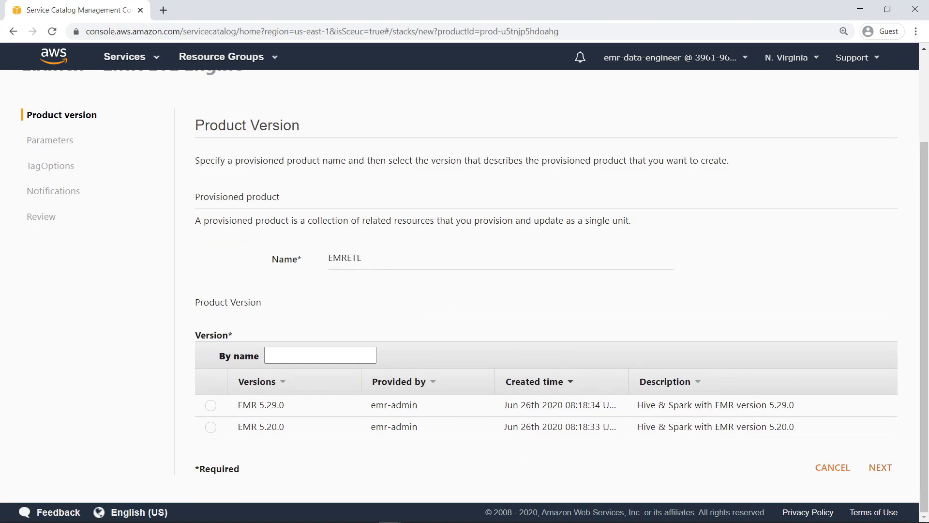
pyautogui.moveTo(299, 307)
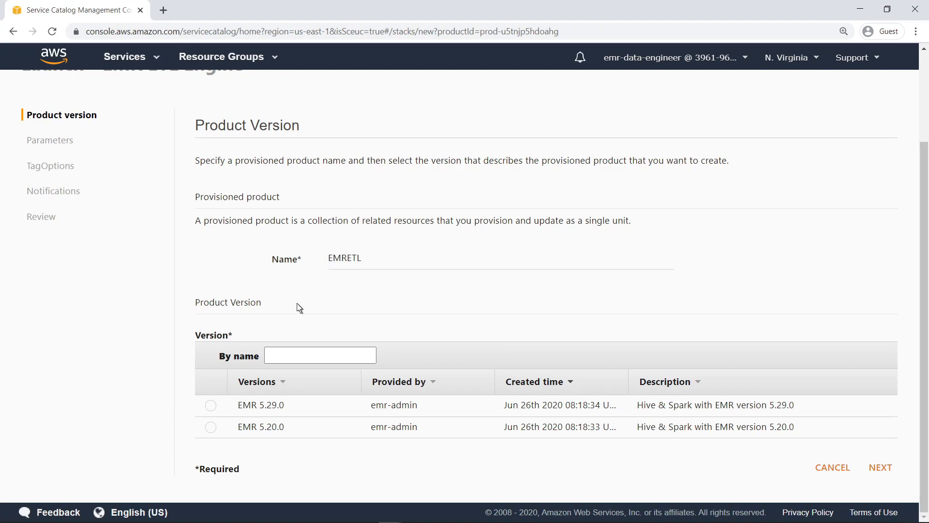
pyautogui.click(211, 408)
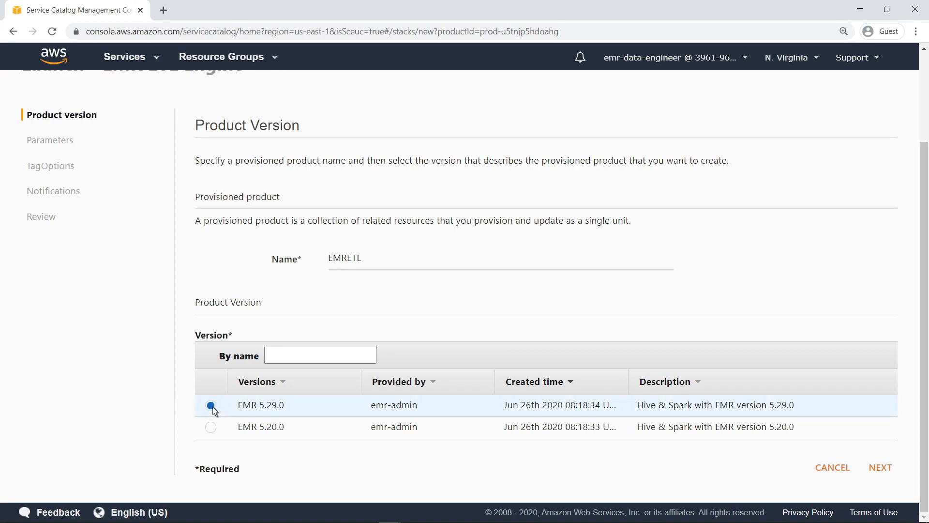
pyautogui.click(880, 467)
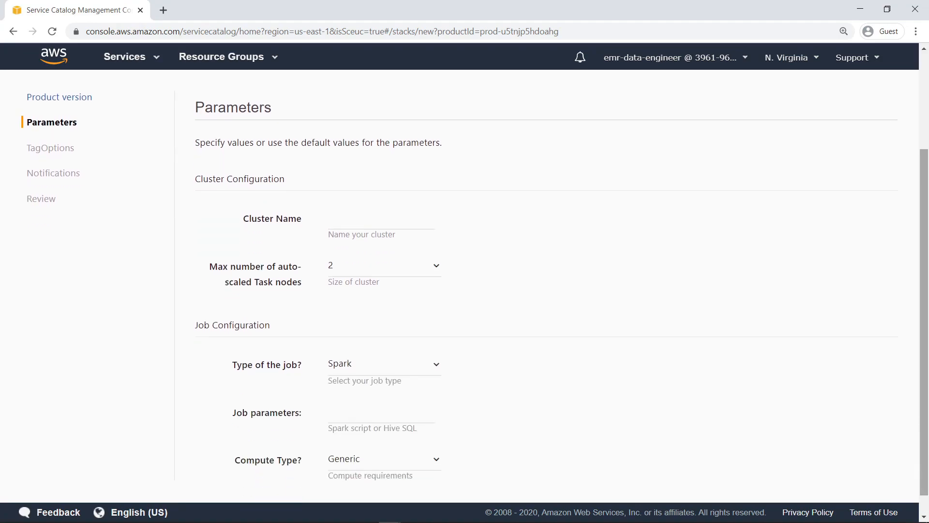
# - Set cluster name EMRETLCluster and the S3 Spark script path, then continue to TagOptions
pyautogui.scroll(-3)
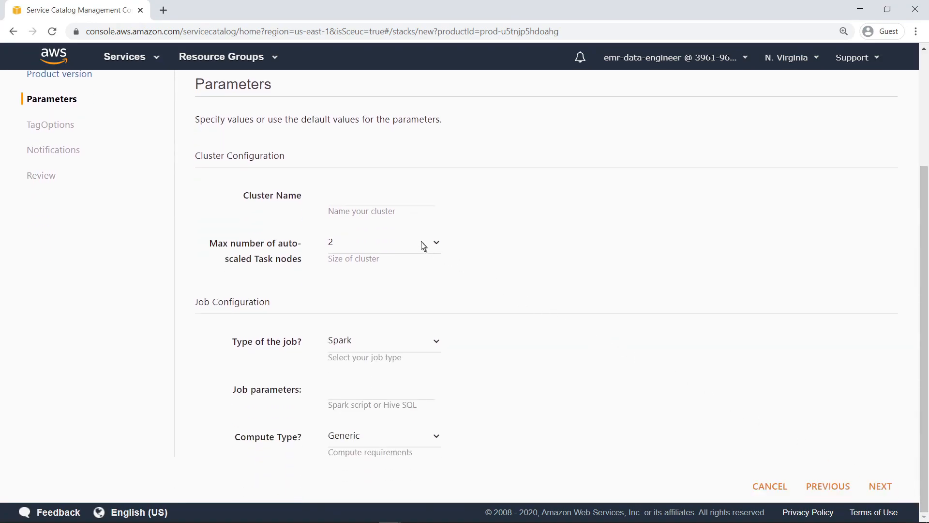
pyautogui.write('EMRETLCluster')
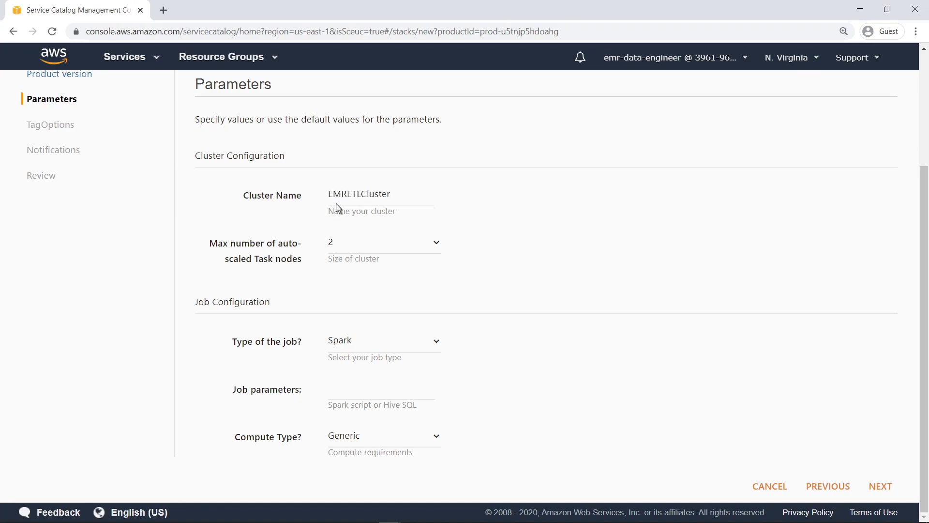
pyautogui.rightClick(338, 208)
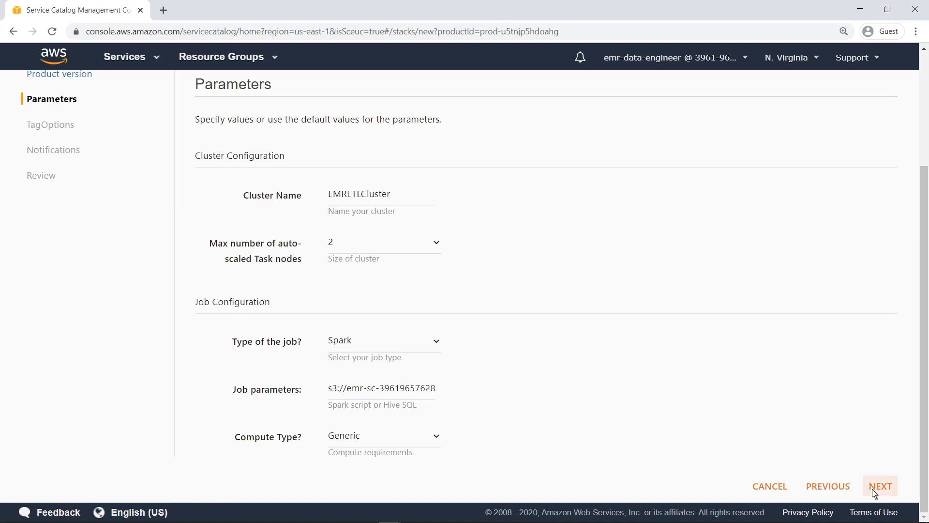
pyautogui.click(880, 486)
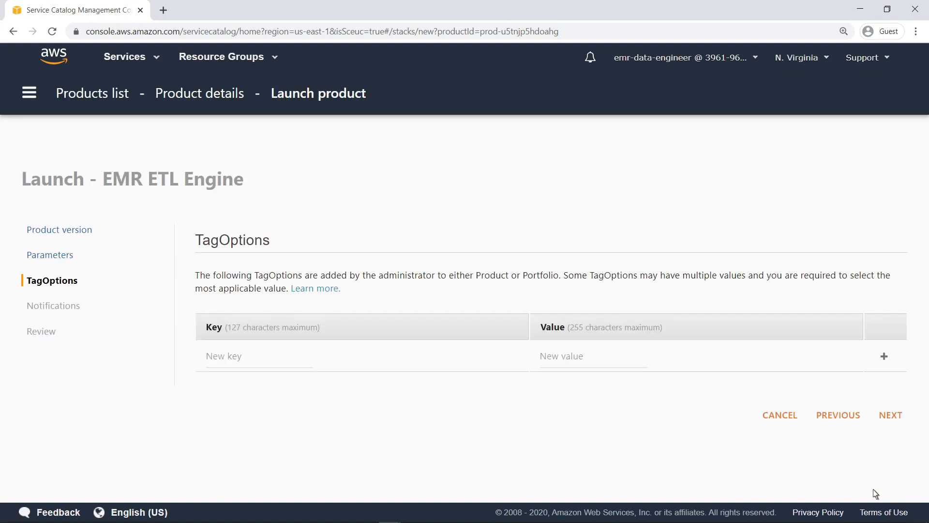
pyautogui.moveTo(879, 474)
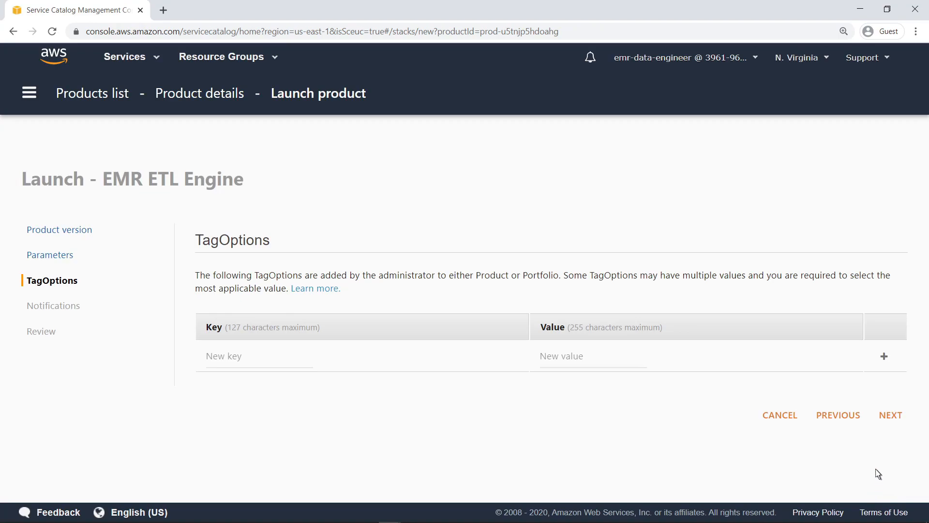
# - Skip tag options and notifications, review the Spark parameters, and launch the product
pyautogui.click(891, 414)
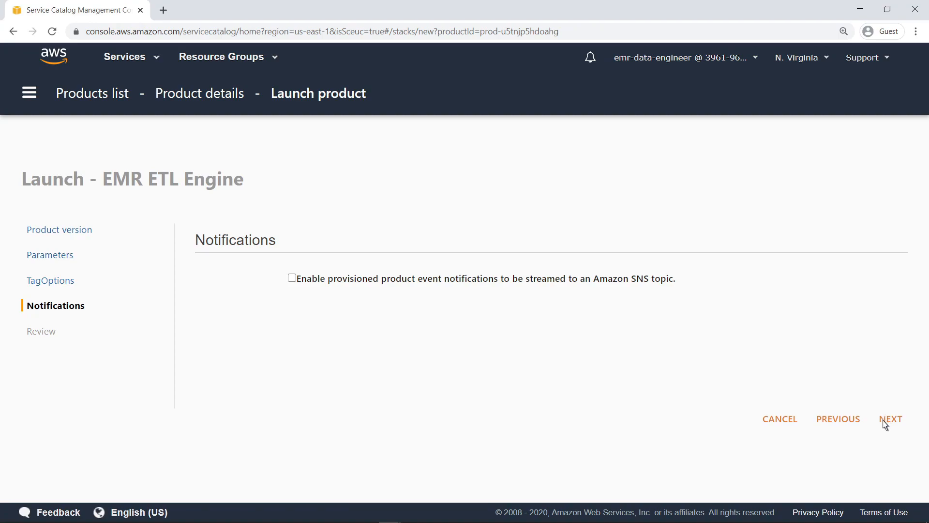
pyautogui.click(891, 419)
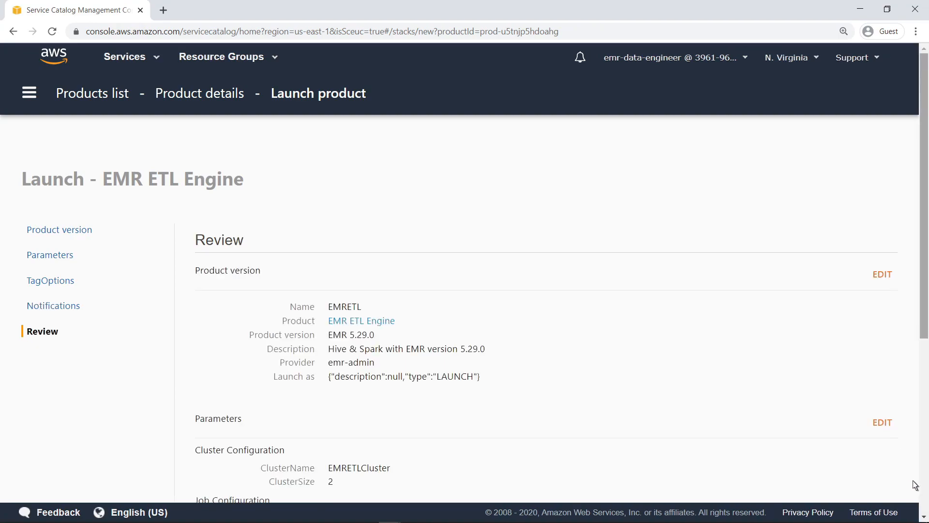
pyautogui.scroll(-3)
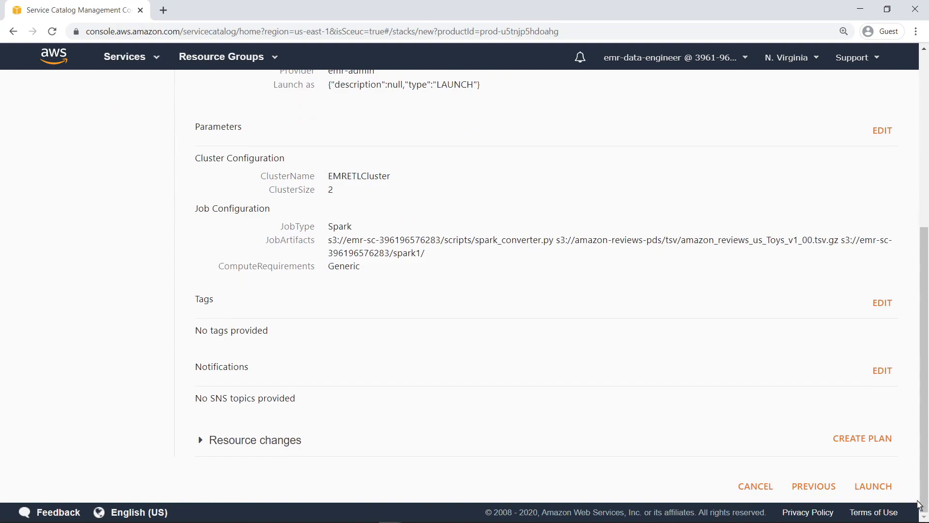
pyautogui.moveTo(874, 486)
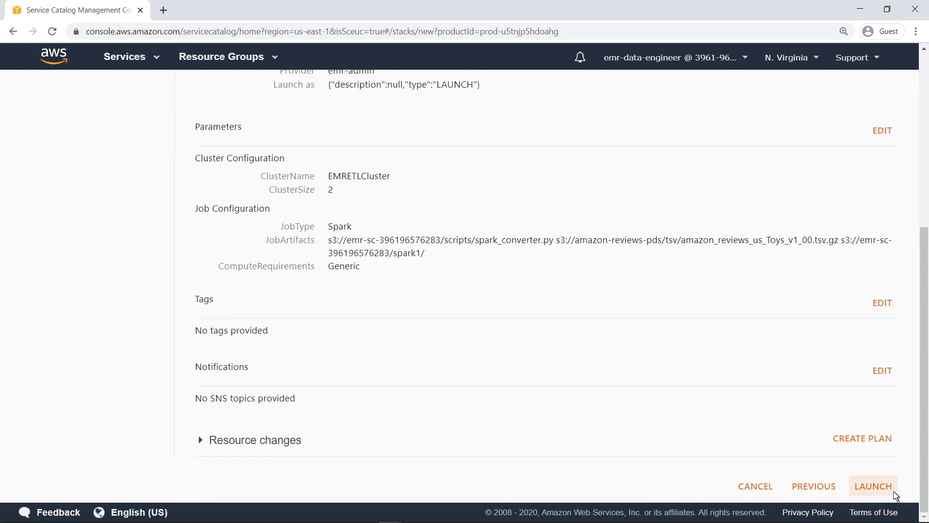
pyautogui.click(873, 486)
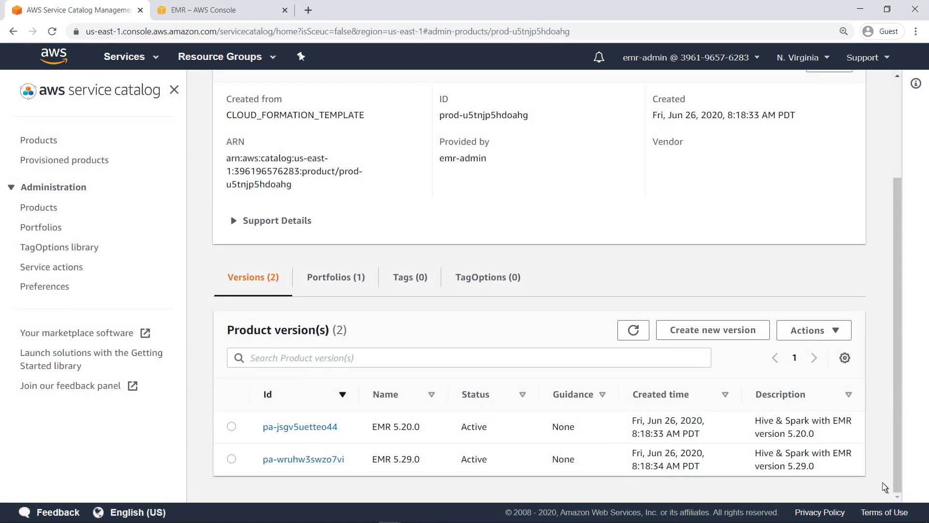
# - View the new EMRETLCluster's summary and full details in the EMR console
pyautogui.click(222, 10)
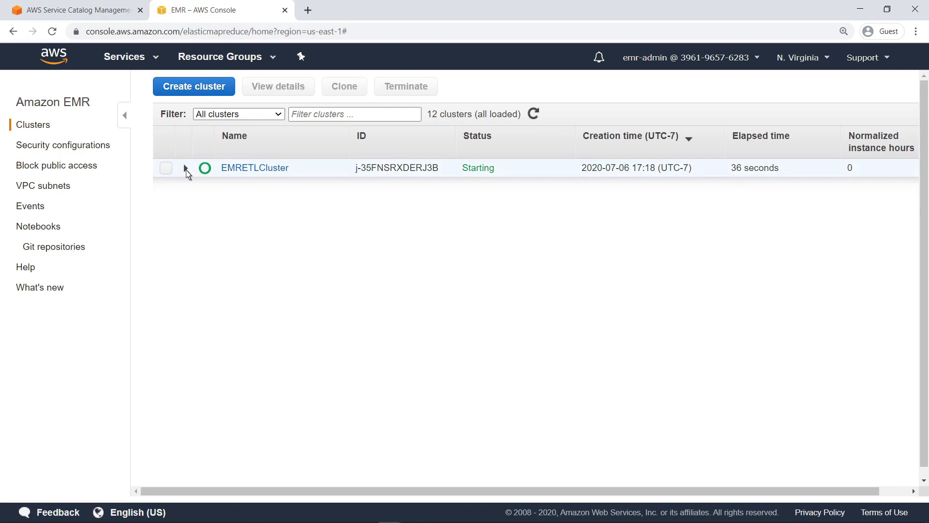
pyautogui.click(186, 167)
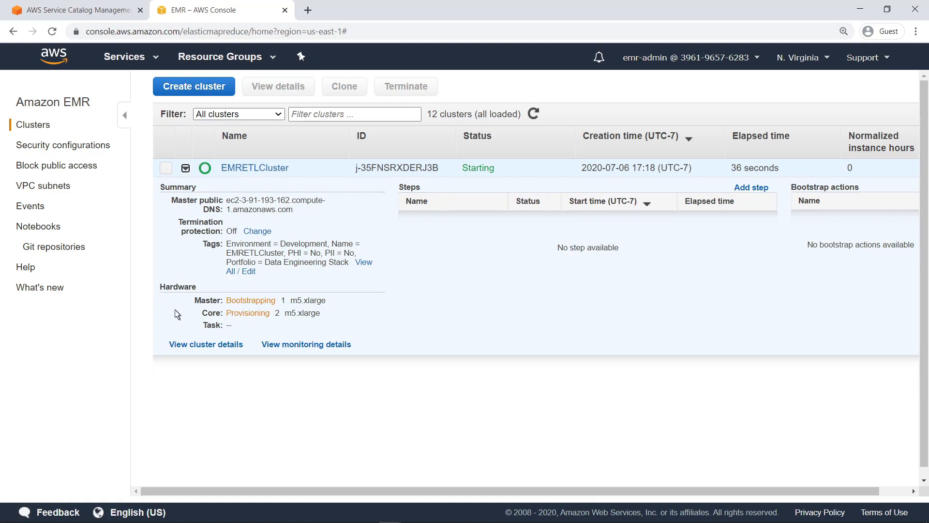
pyautogui.click(254, 167)
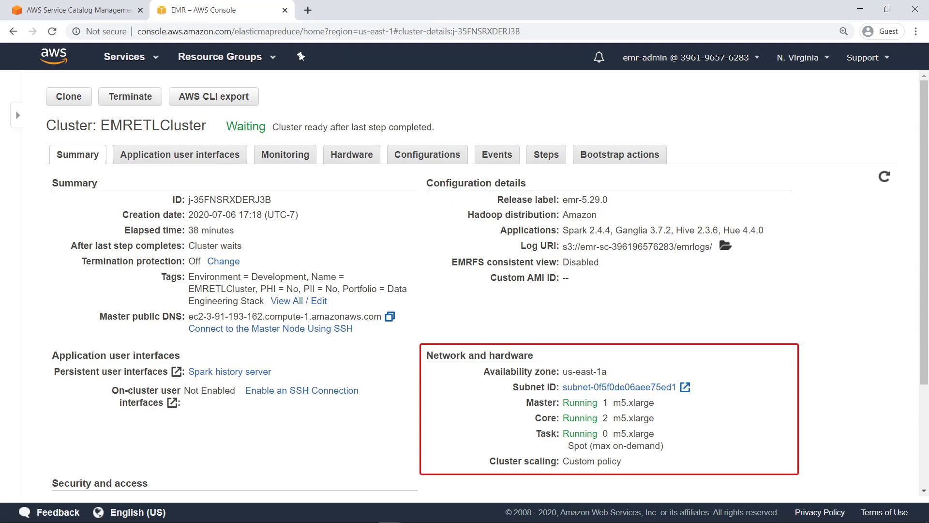
# - Review the cluster's network, hardware and security settings, then its instance groups
pyautogui.scroll(-3)
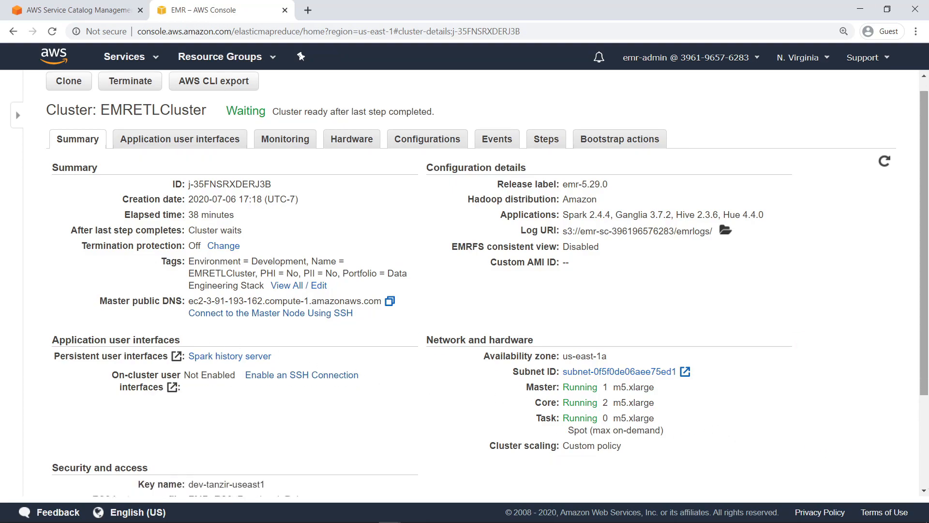
pyautogui.scroll(-3)
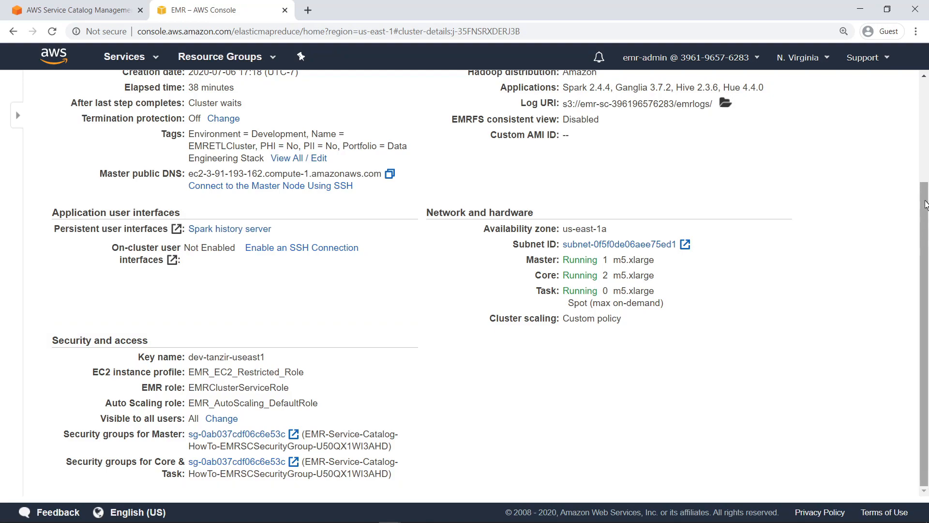
pyautogui.scroll(3)
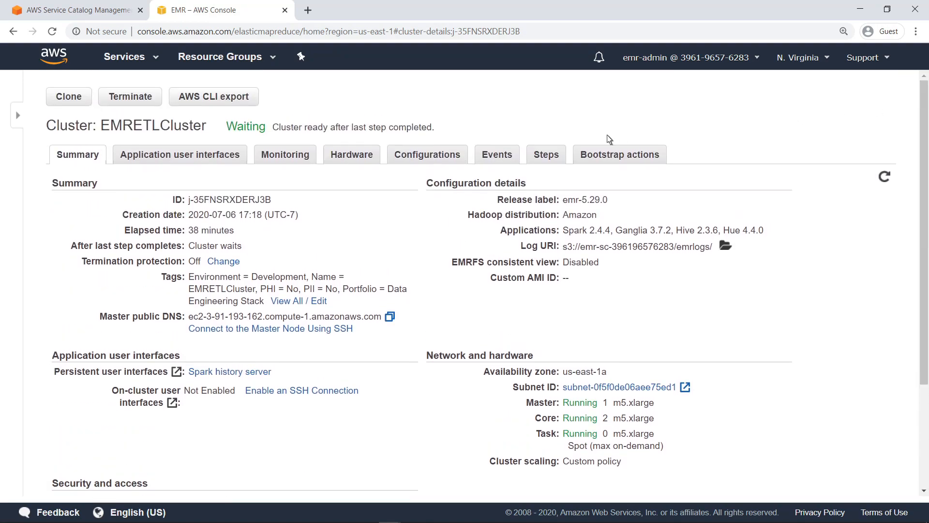
pyautogui.click(351, 154)
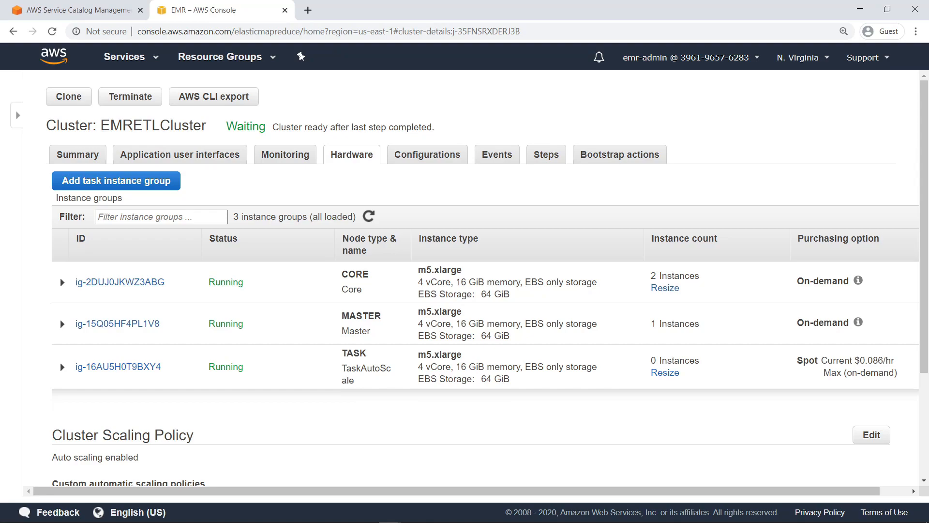
pyautogui.moveTo(841, 425)
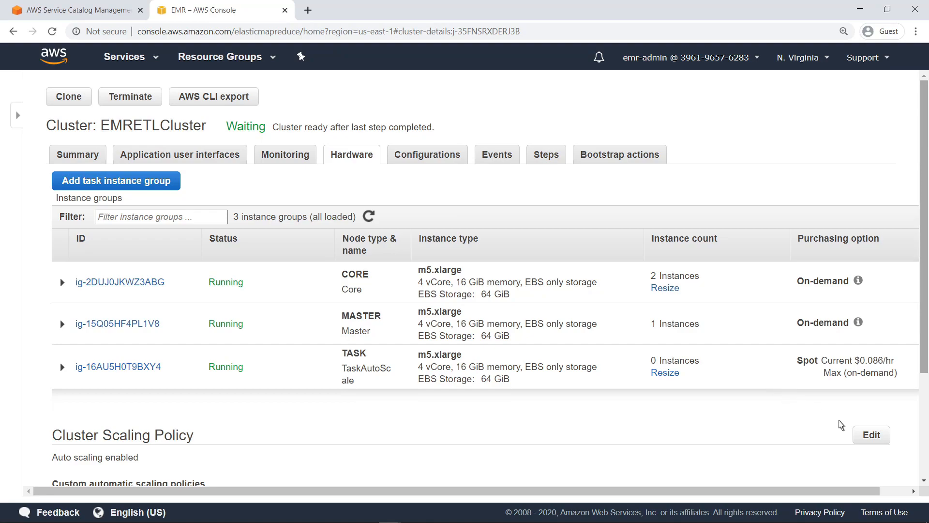
# - Inspect the TASK group's auto-scaling rules unchanged, then the cluster's job steps
pyautogui.scroll(-3)
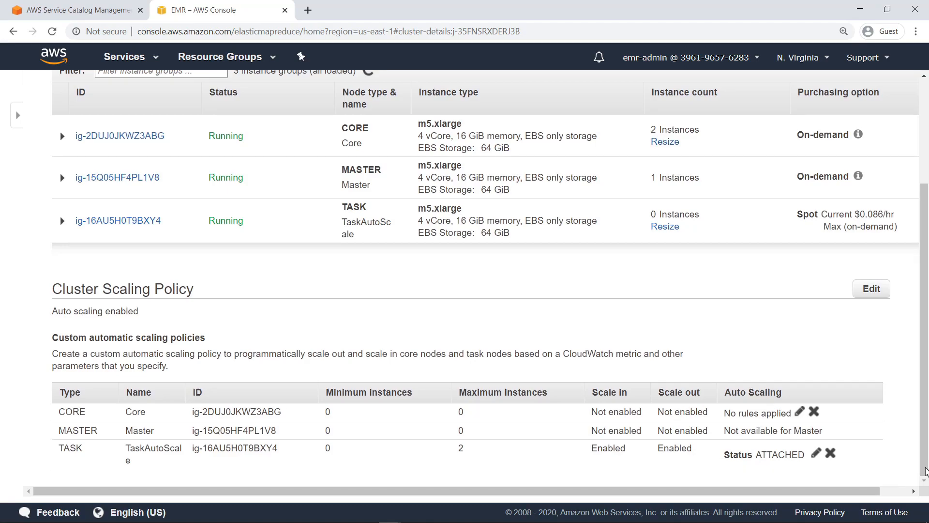
pyautogui.moveTo(845, 464)
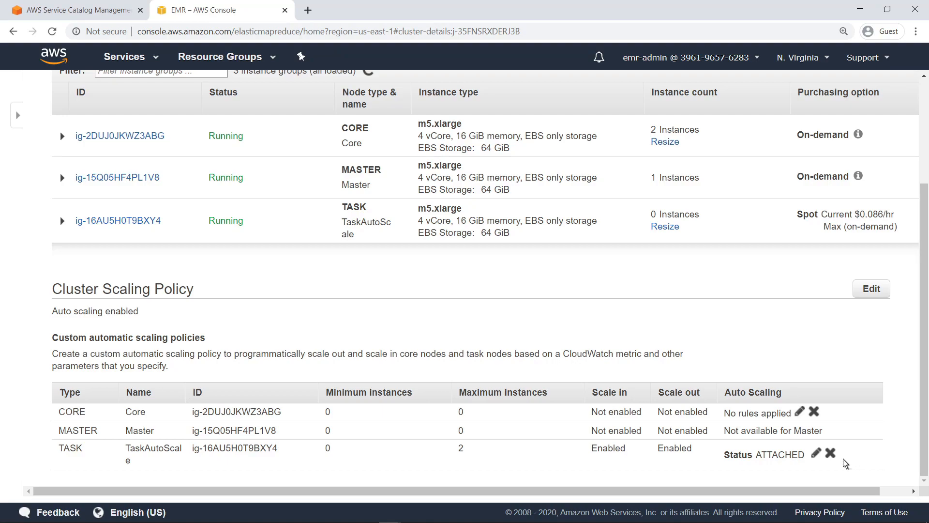
pyautogui.click(816, 453)
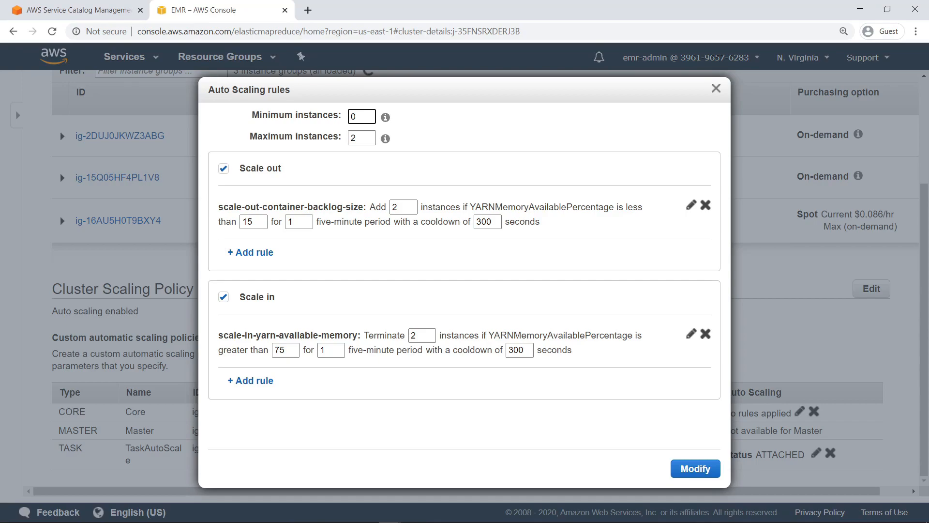
pyautogui.moveTo(767, 275)
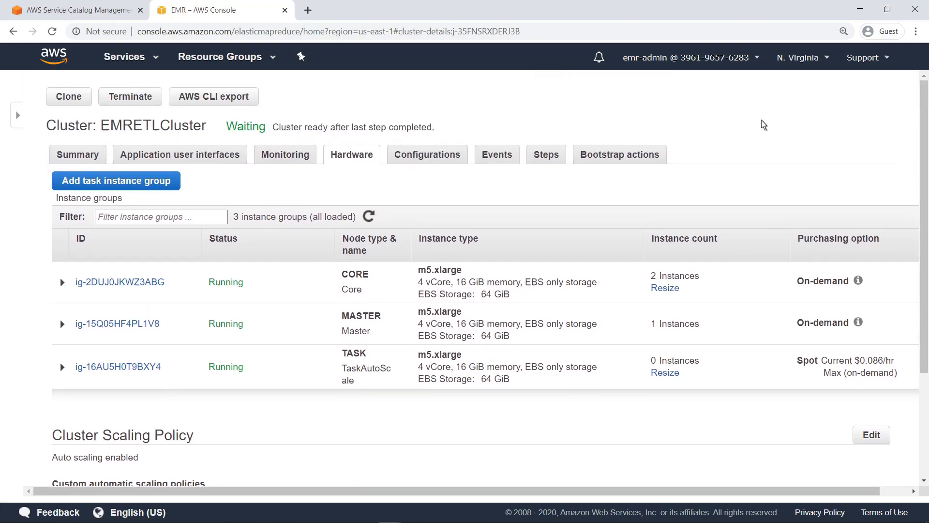
pyautogui.click(545, 154)
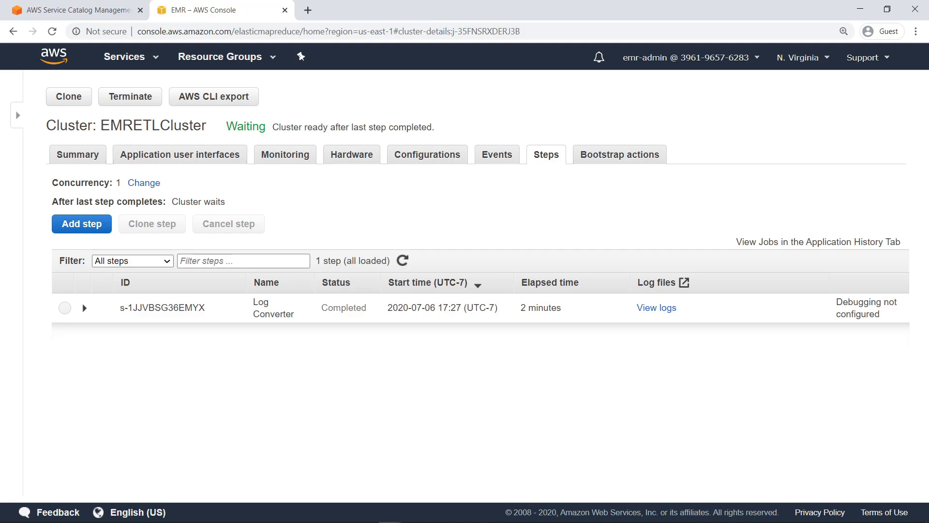
# - Return to the EMRETL provisioned product details, now showing Available
pyautogui.click(85, 308)
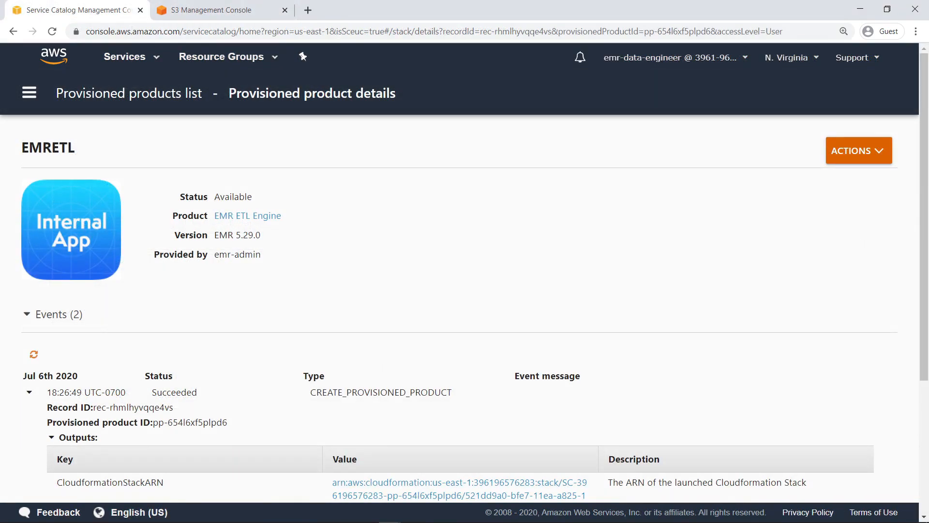
pyautogui.click(204, 9)
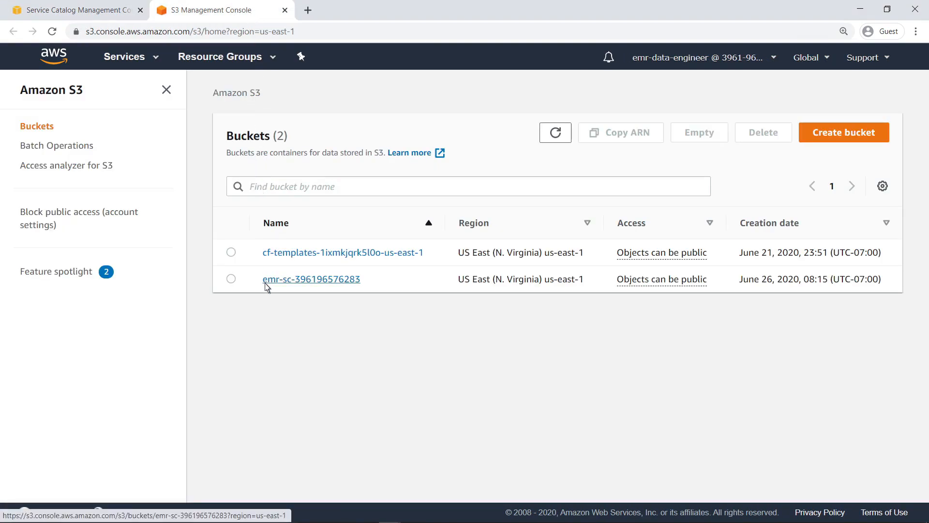
pyautogui.click(310, 279)
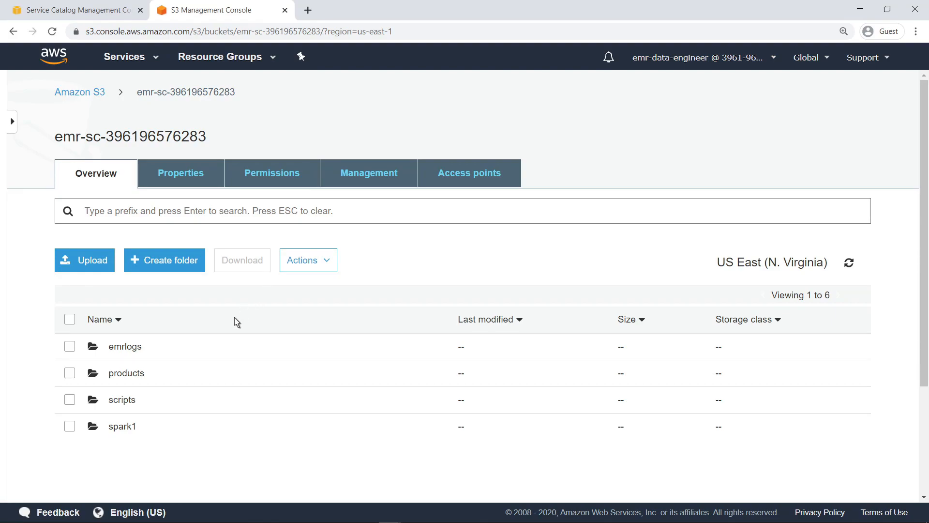
pyautogui.click(122, 426)
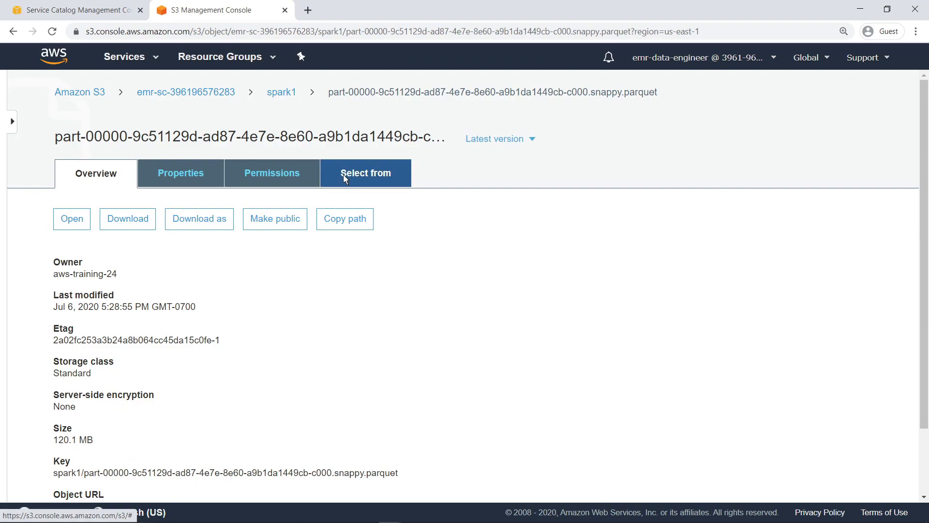
pyautogui.click(365, 173)
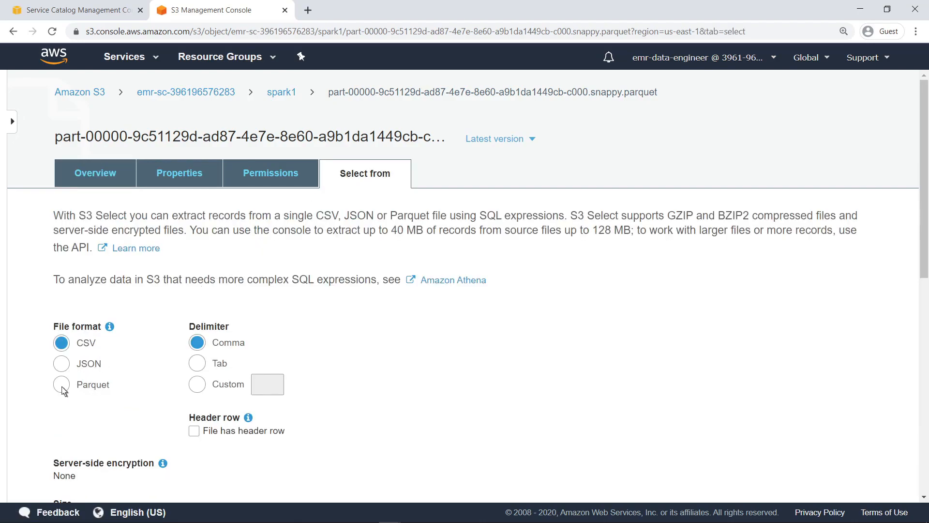
# - Preview the Spark output as Parquet, showing marketplace, customer and product review fields
pyautogui.click(61, 385)
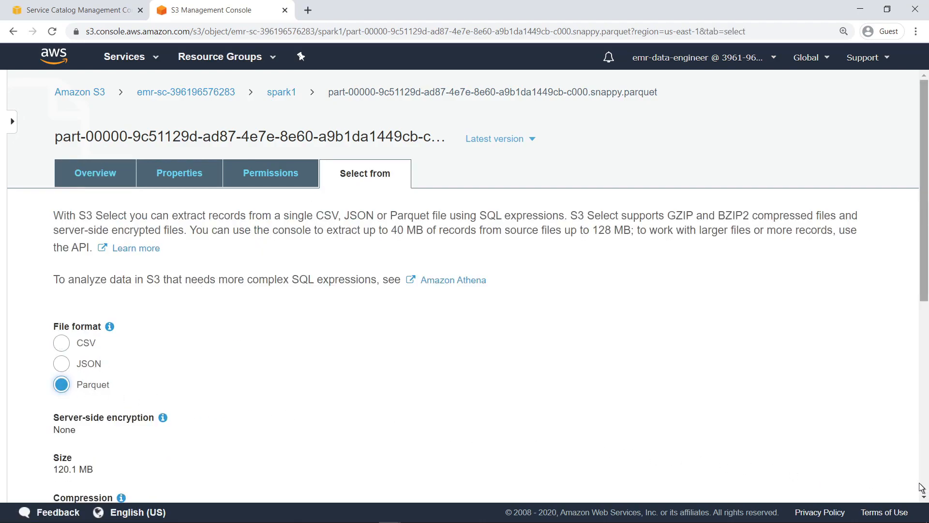
pyautogui.scroll(-3)
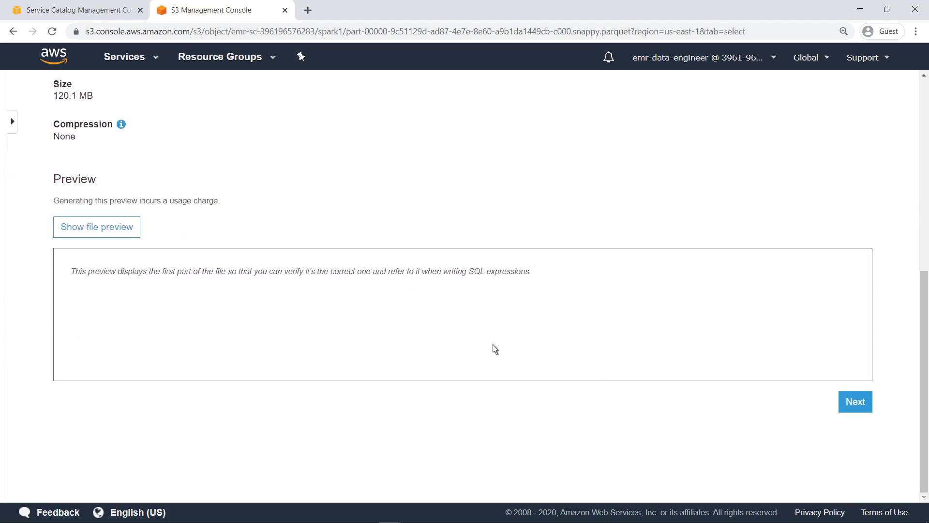
pyautogui.click(95, 227)
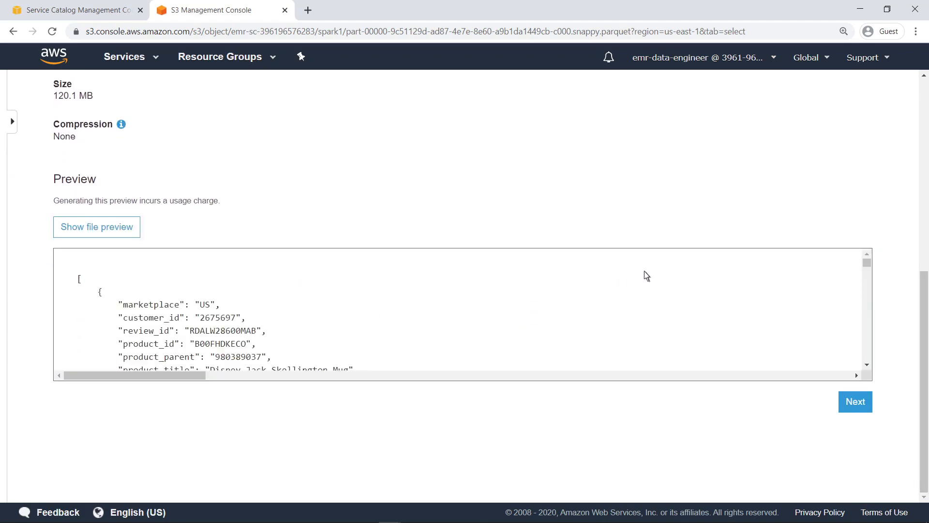
pyautogui.scroll(-3)
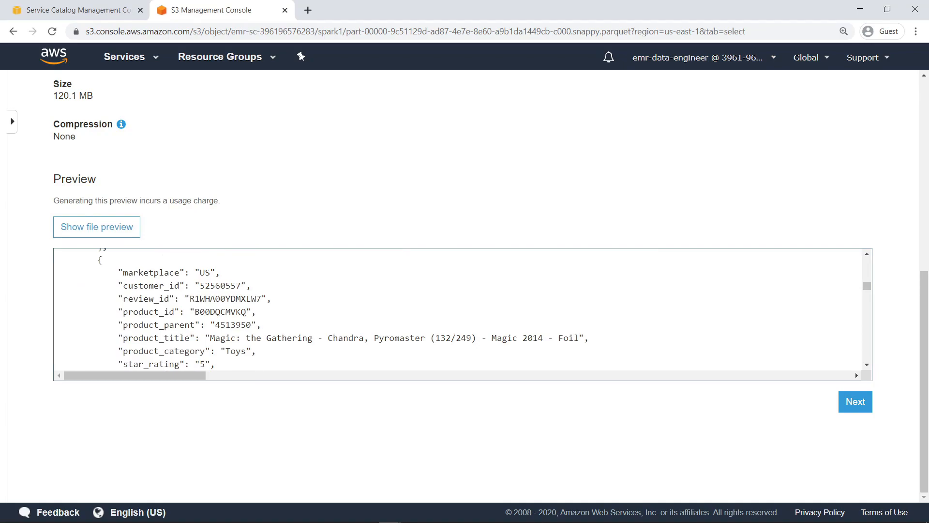
pyautogui.moveTo(332, 96)
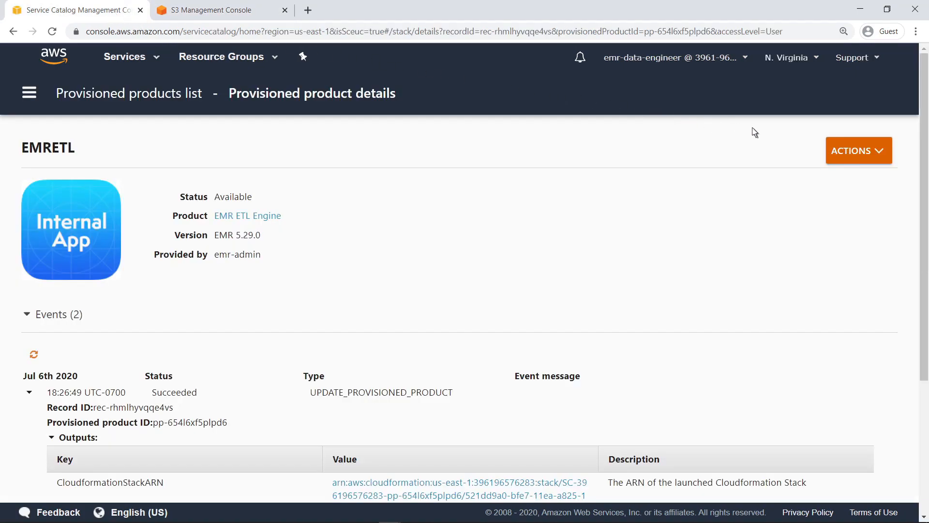
# - Start an update of the EMRETL provisioned product using version EMR 5.29.0 and continue to parameters
pyautogui.click(858, 150)
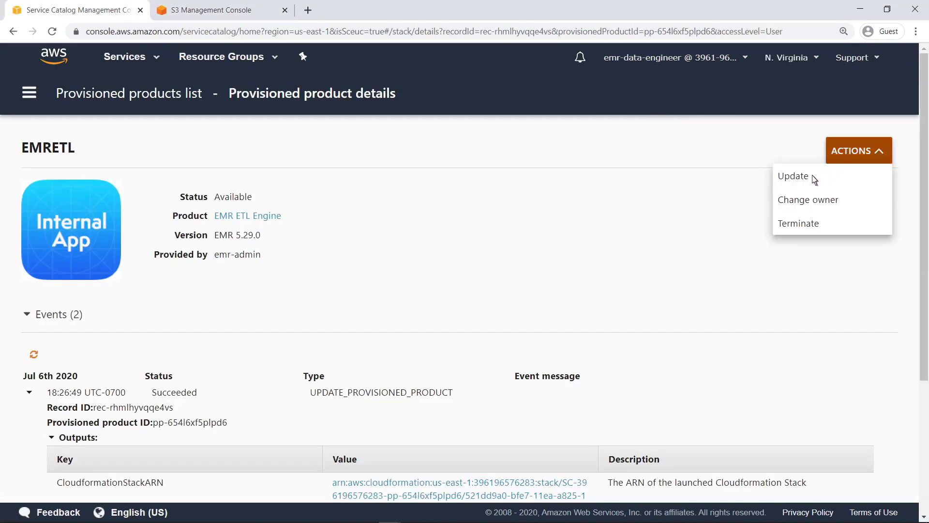
pyautogui.click(792, 176)
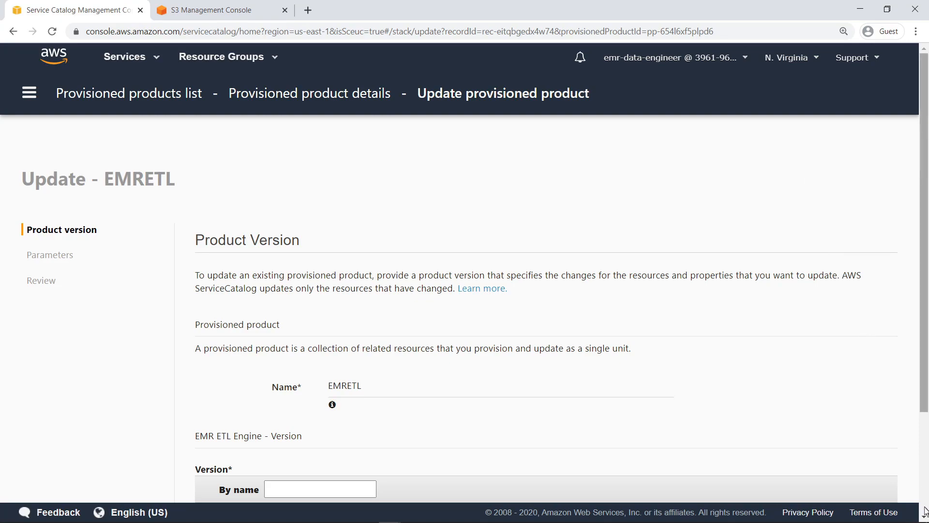
pyautogui.scroll(-3)
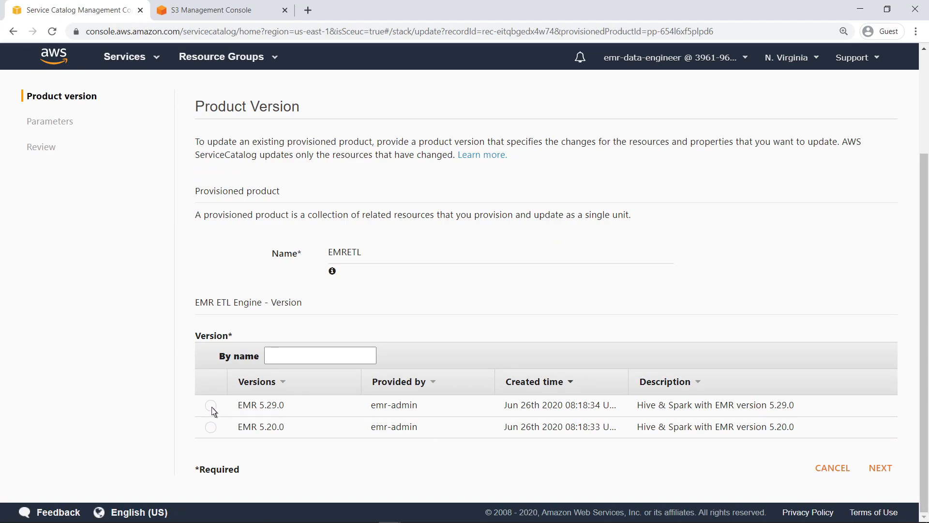
pyautogui.click(211, 405)
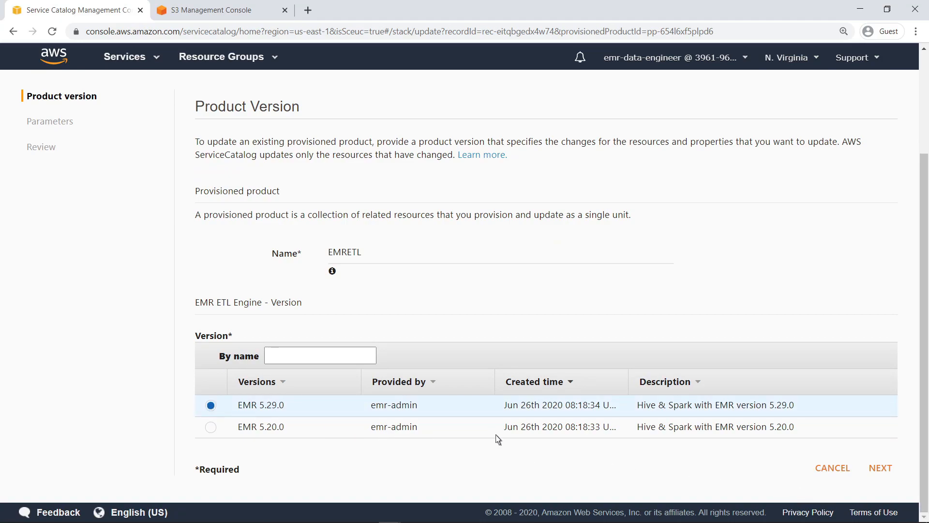
pyautogui.click(880, 468)
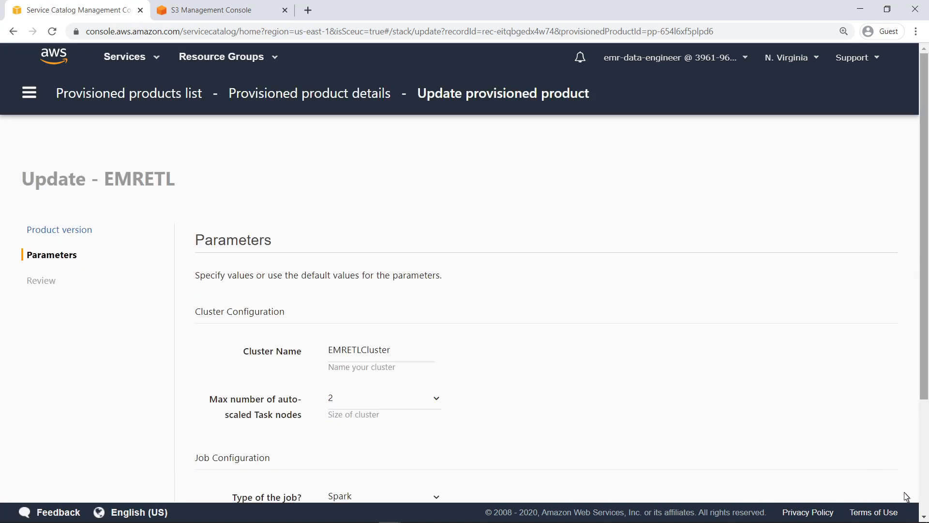
# - Set the job type to Hive with the hive_converter.sql script path as parameters and submit the update
pyautogui.scroll(-3)
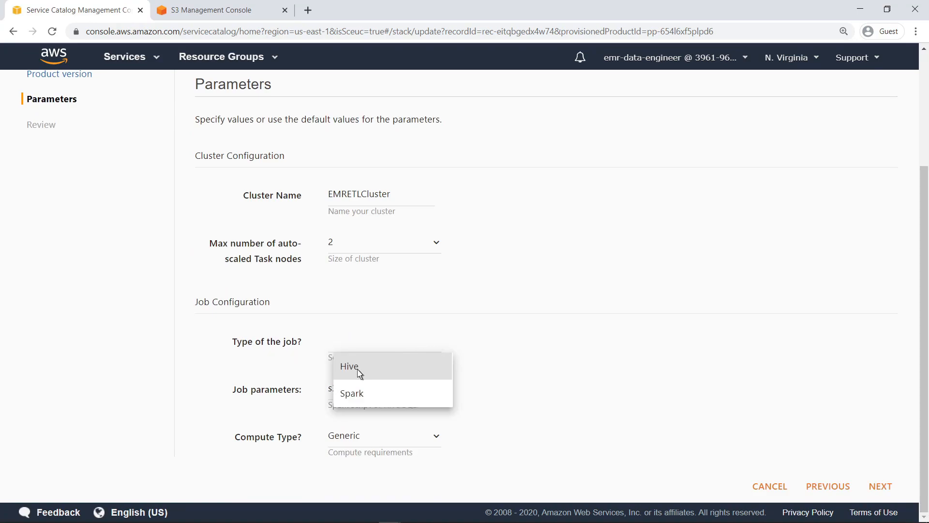
pyautogui.click(349, 366)
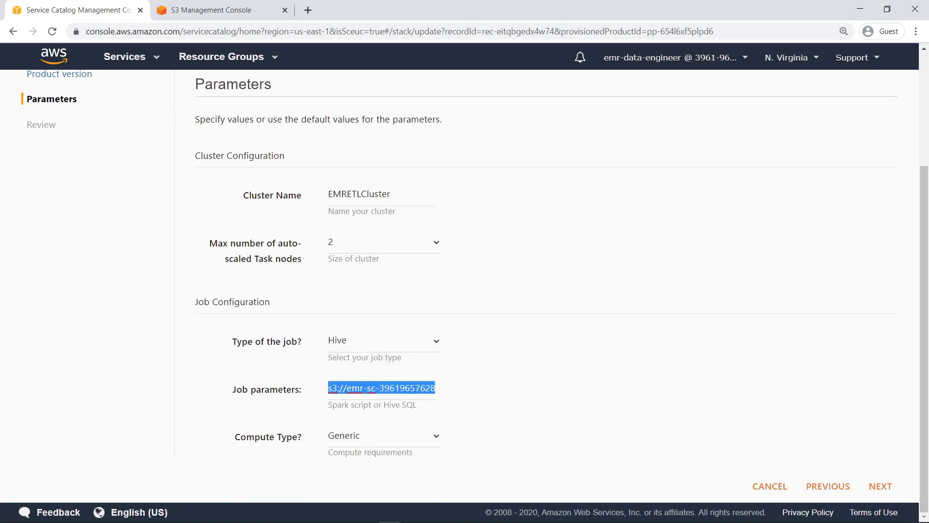
pyautogui.rightClick(382, 388)
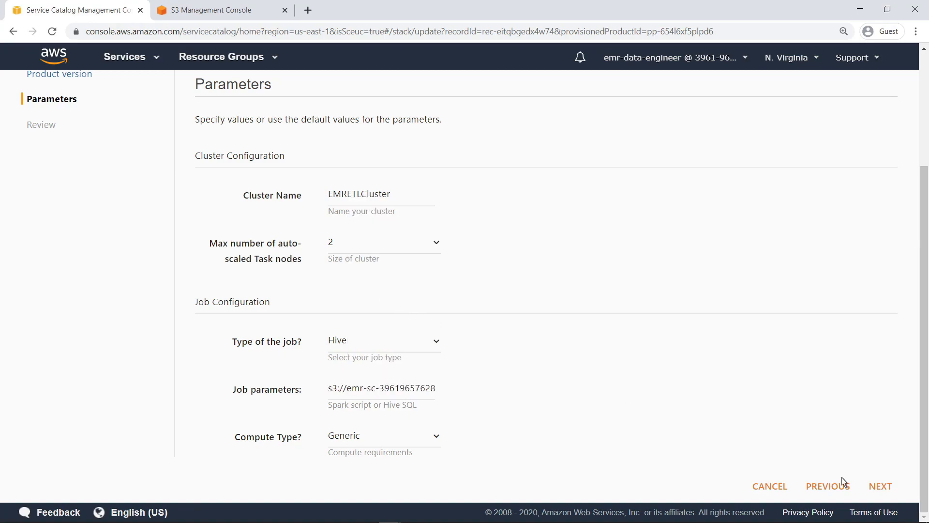
pyautogui.click(880, 486)
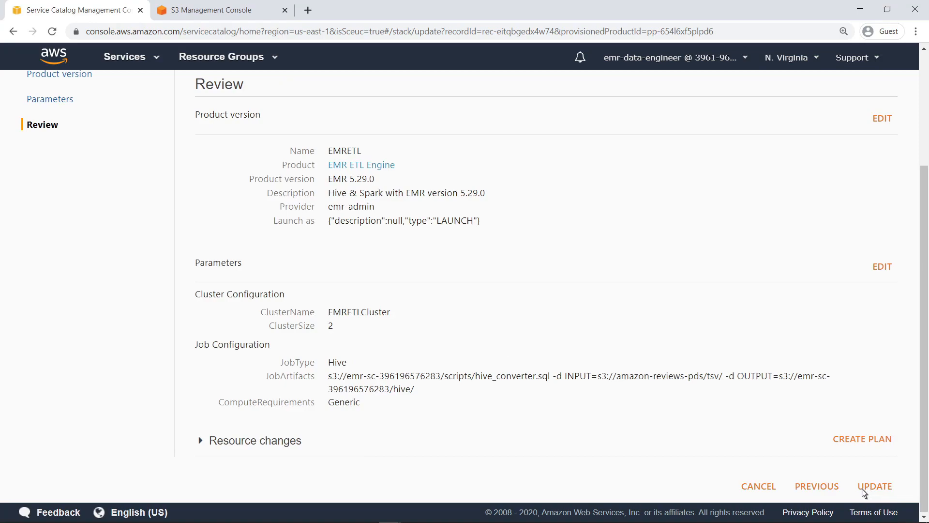
pyautogui.click(875, 486)
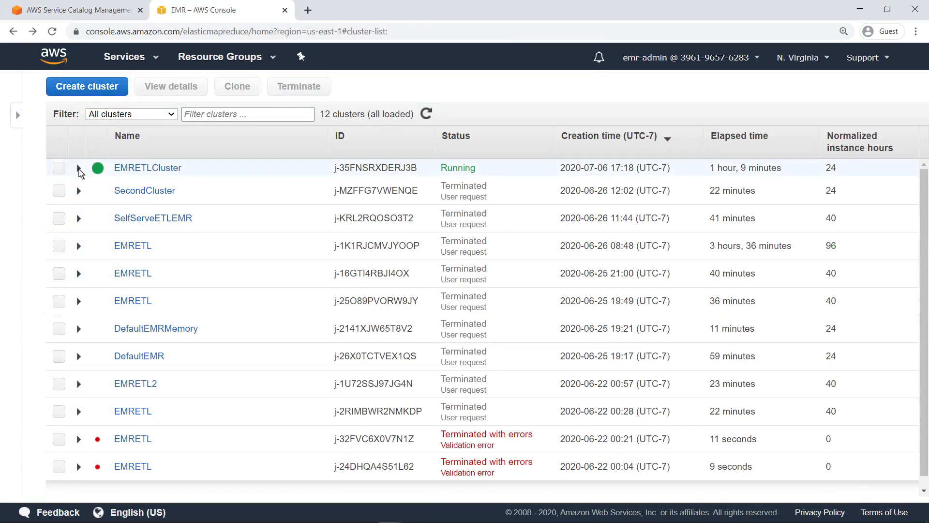
# - View EMRETLCluster's Steps list and expand the running Log Converter step
pyautogui.click(147, 168)
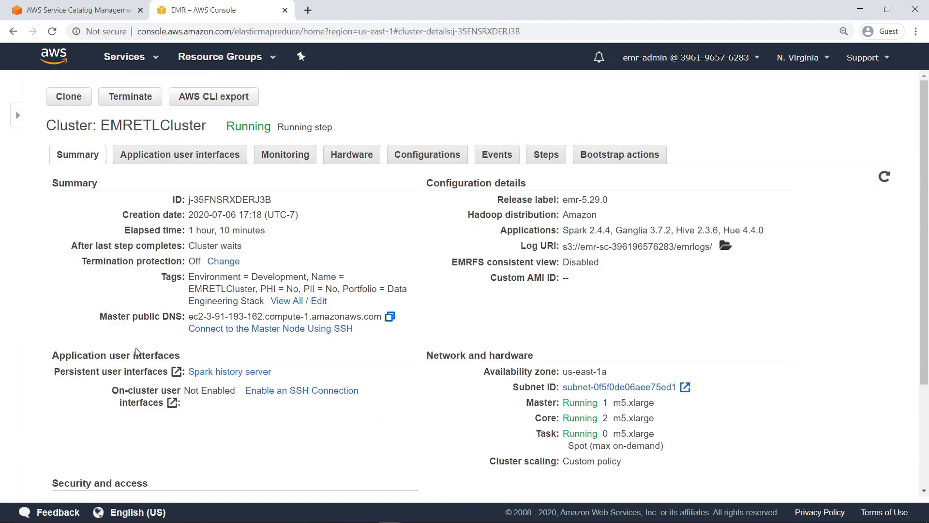
pyautogui.click(546, 155)
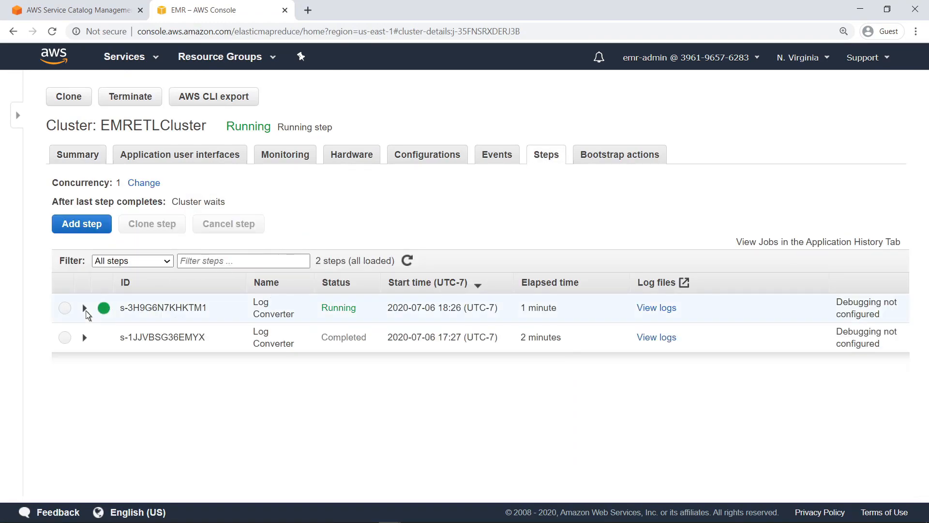
pyautogui.click(85, 307)
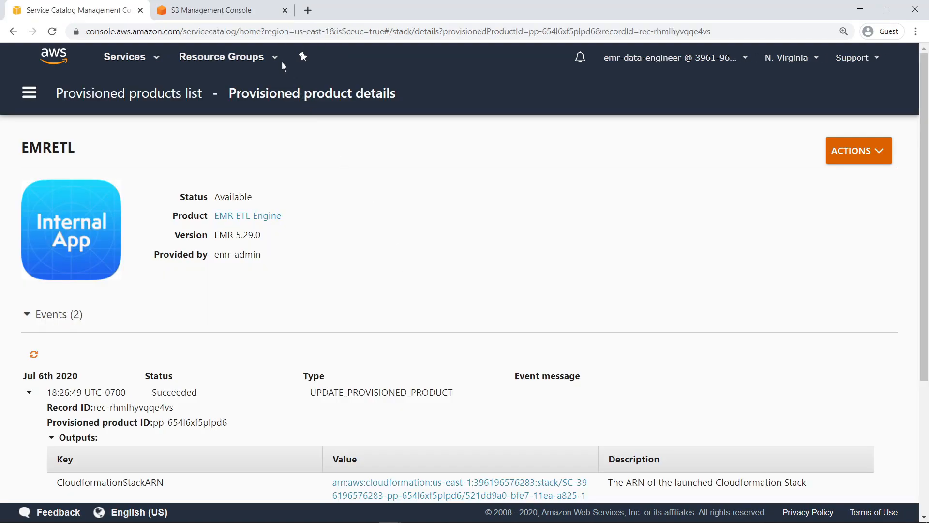
# - Preview the Hive output file 000000_0 in emr-sc bucket's hive/top_toys folder via Select from
pyautogui.click(213, 10)
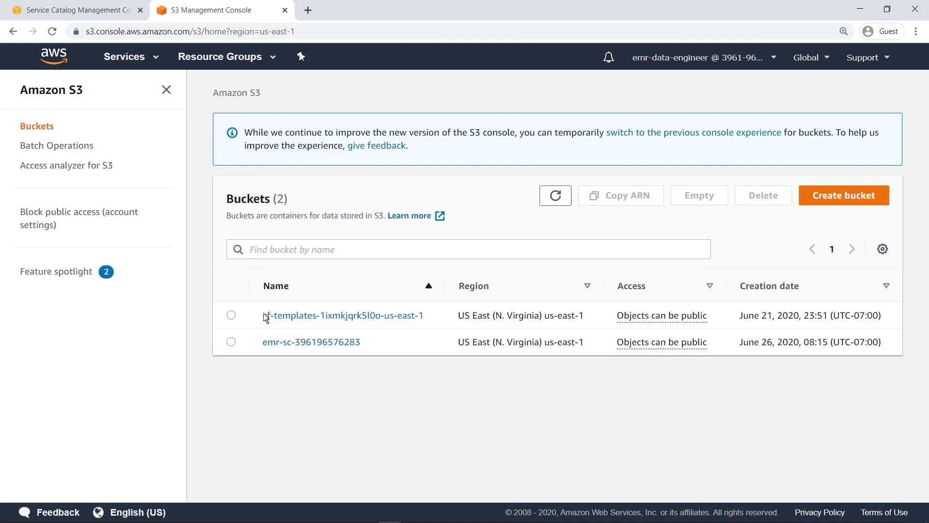
pyautogui.click(311, 342)
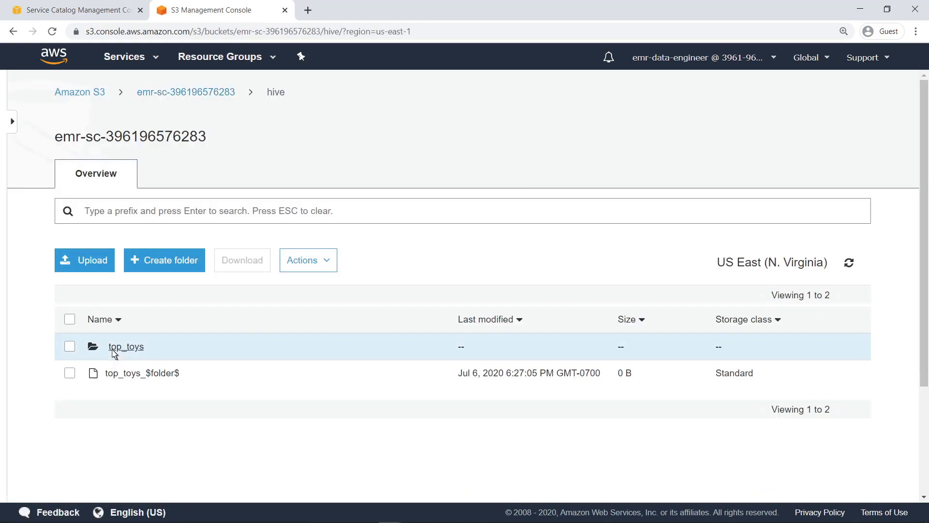
pyautogui.click(126, 347)
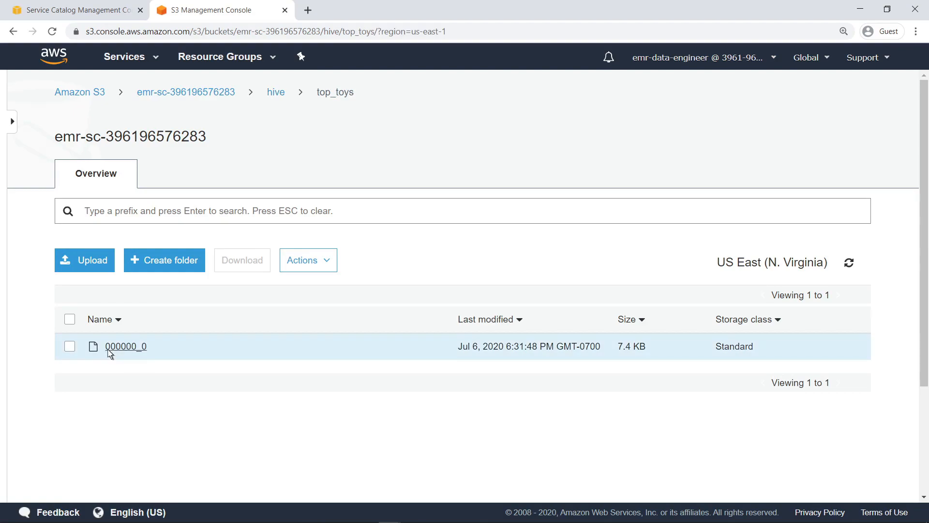
pyautogui.click(126, 346)
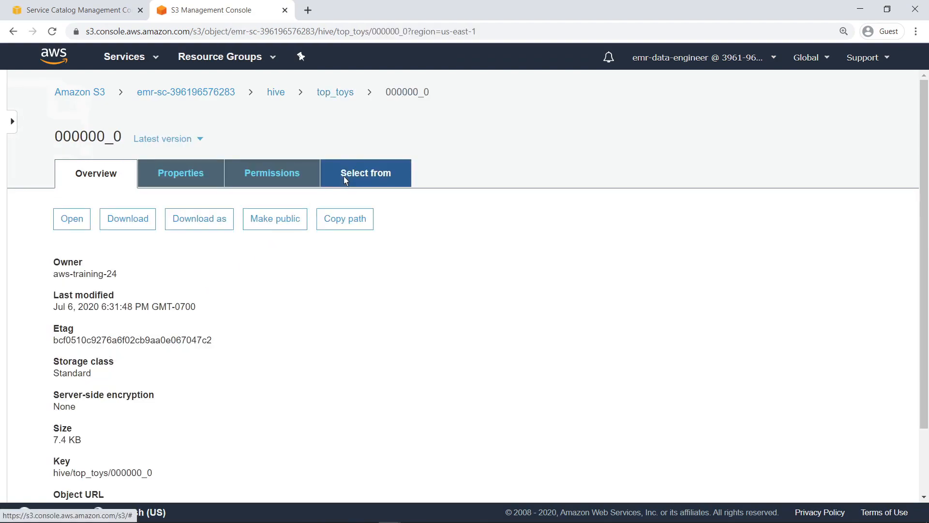
pyautogui.click(365, 173)
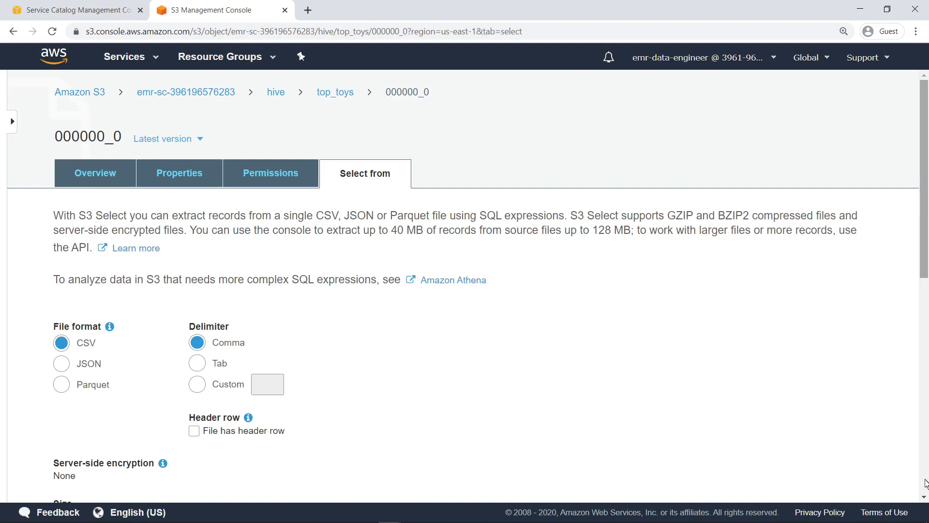
pyautogui.scroll(-3)
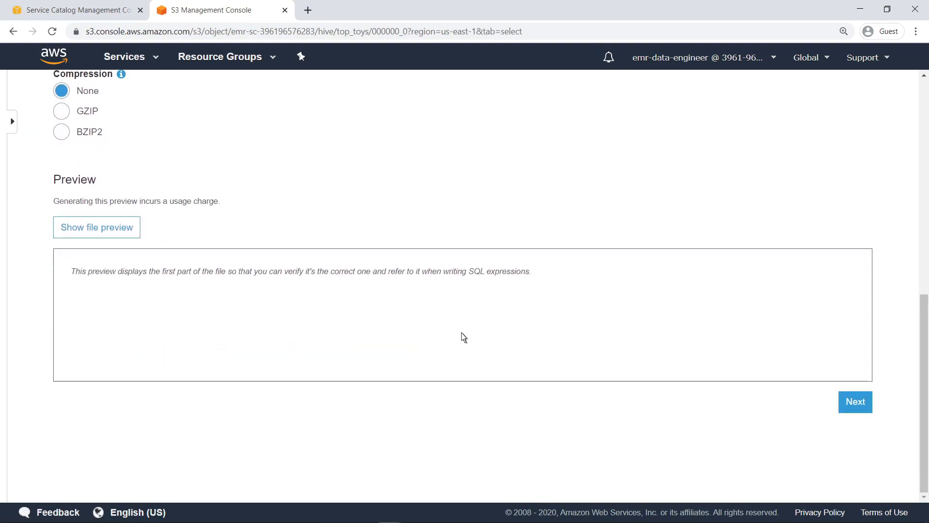
pyautogui.click(96, 226)
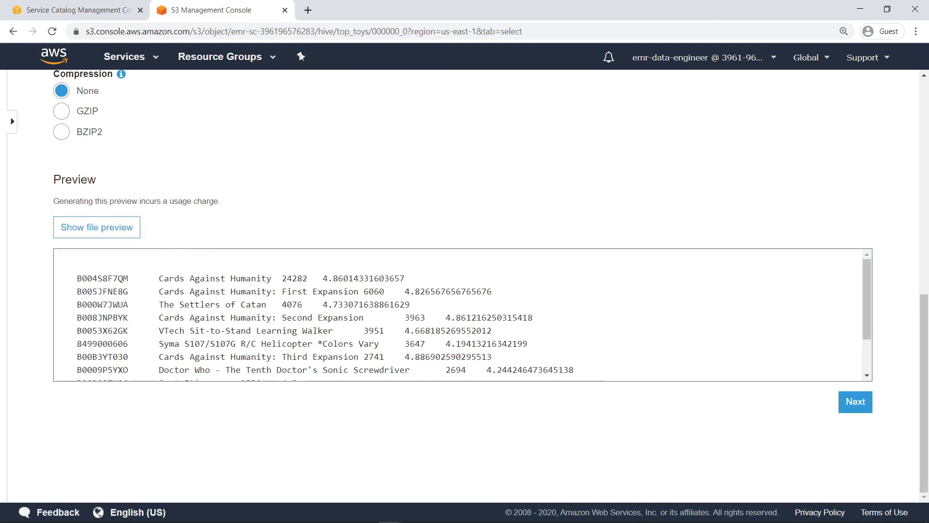